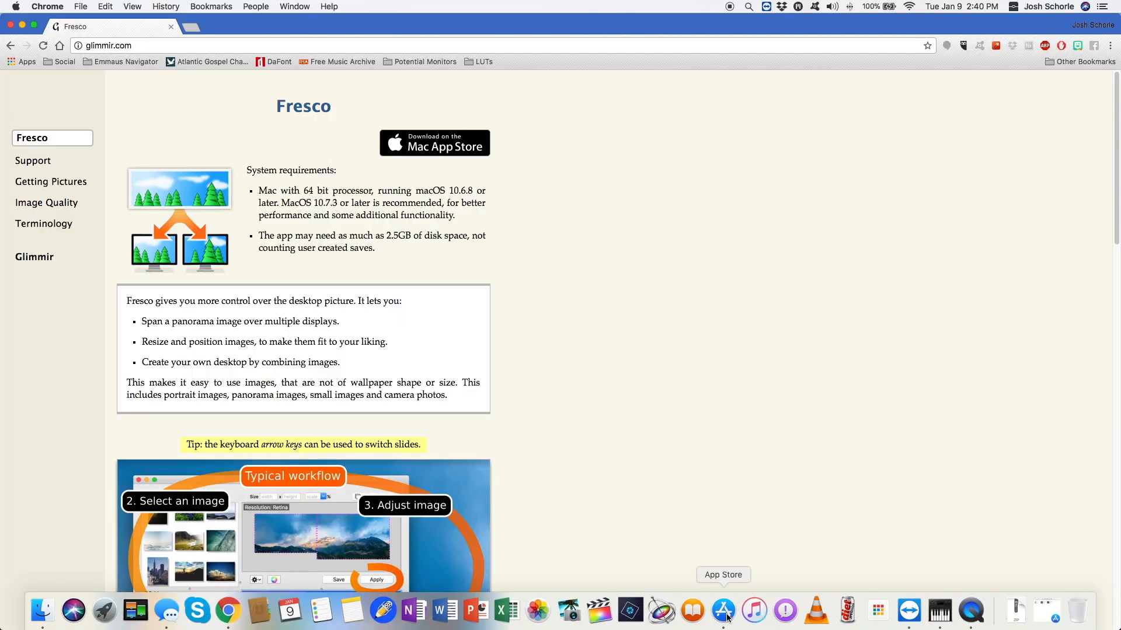
# - Check Fresco's App Store listing, then scroll the glimmir.com page to the workflow slideshow and tutorial videos
pyautogui.click(724, 611)
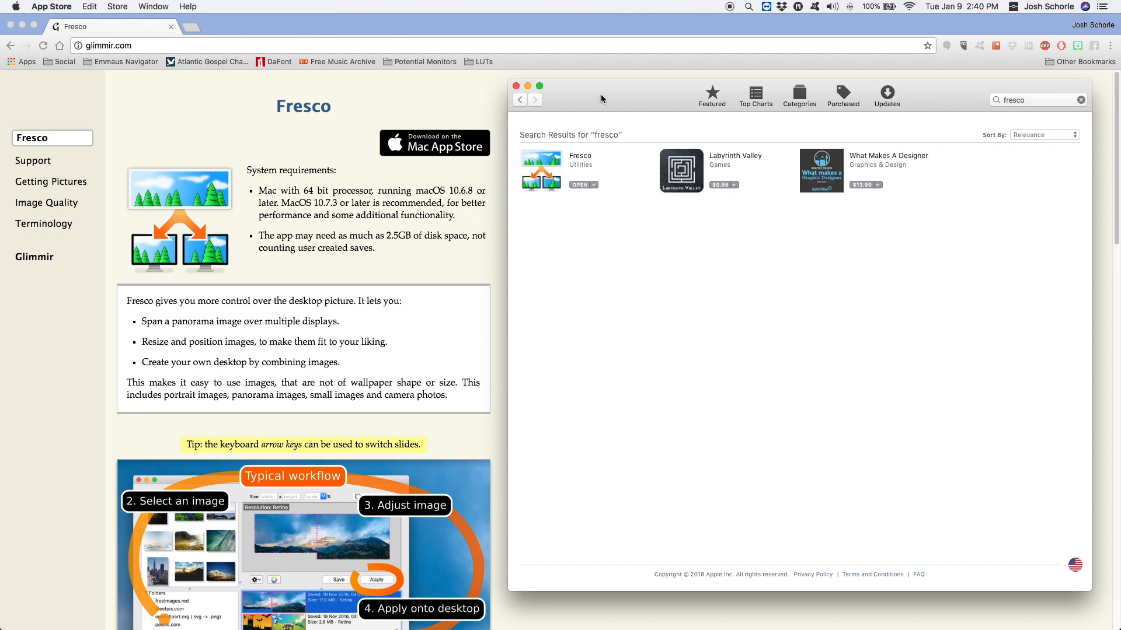
pyautogui.moveTo(279, 28)
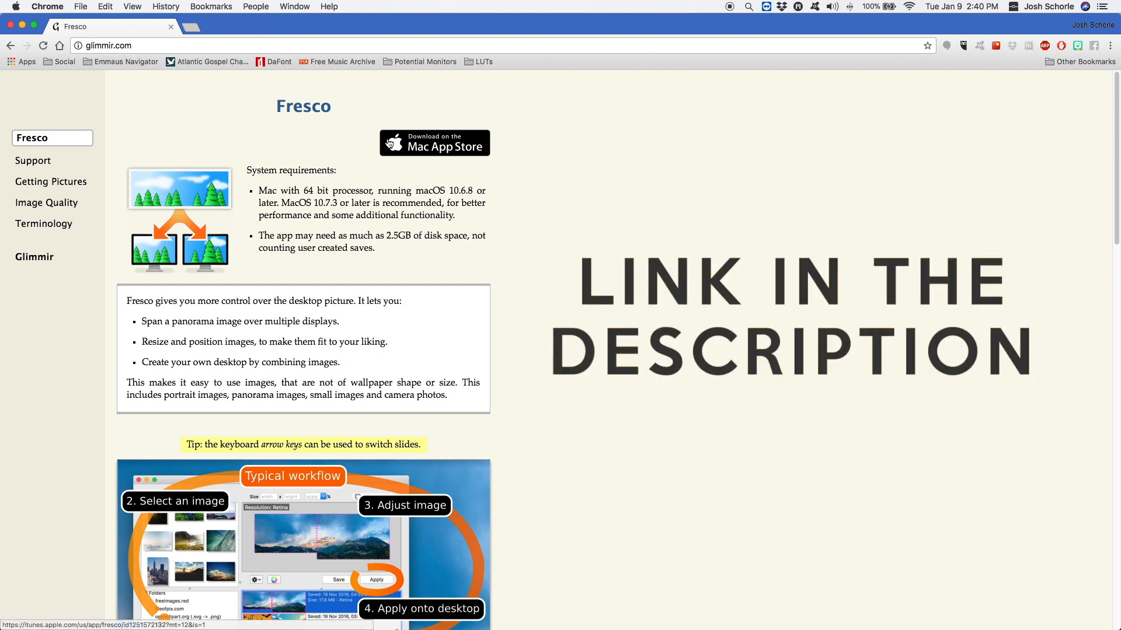
pyautogui.click(434, 142)
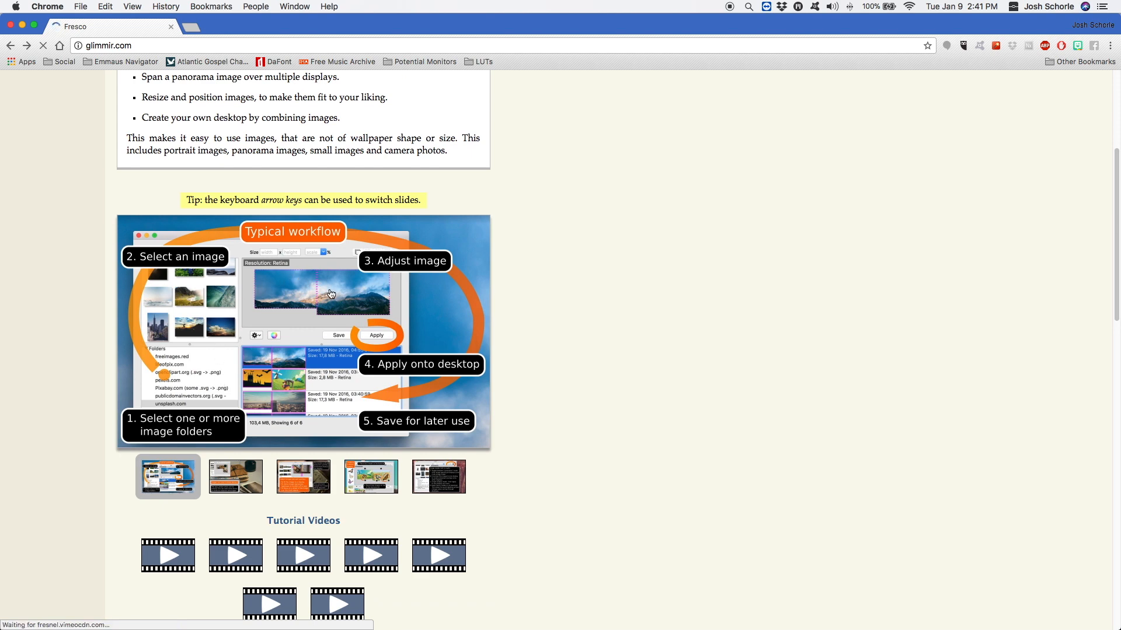
pyautogui.scroll(-3)
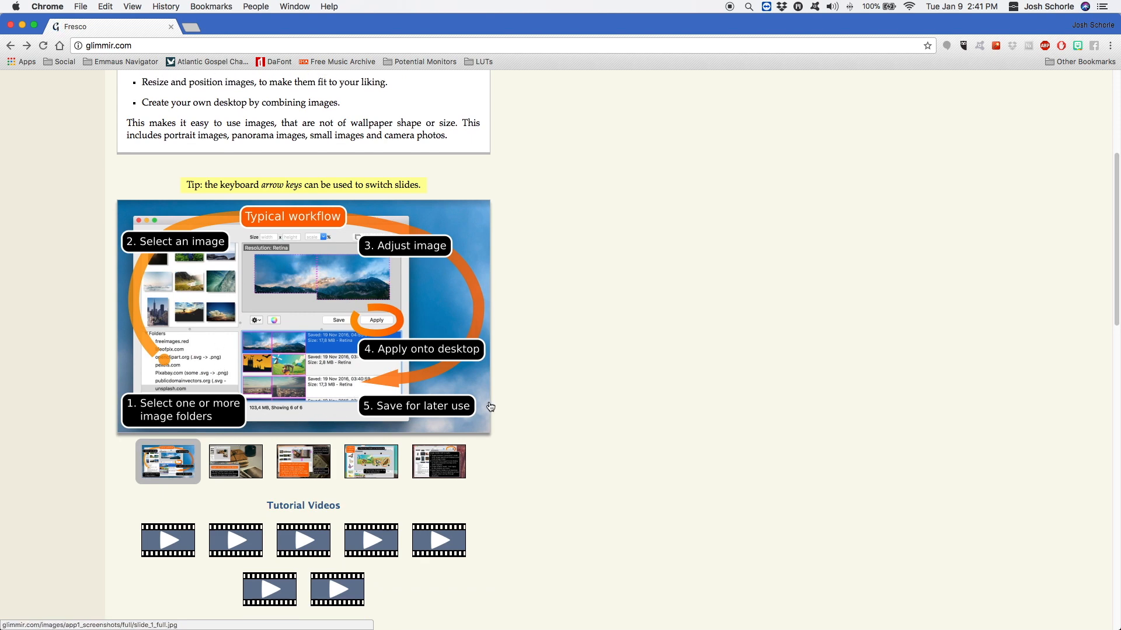
pyautogui.scroll(-3)
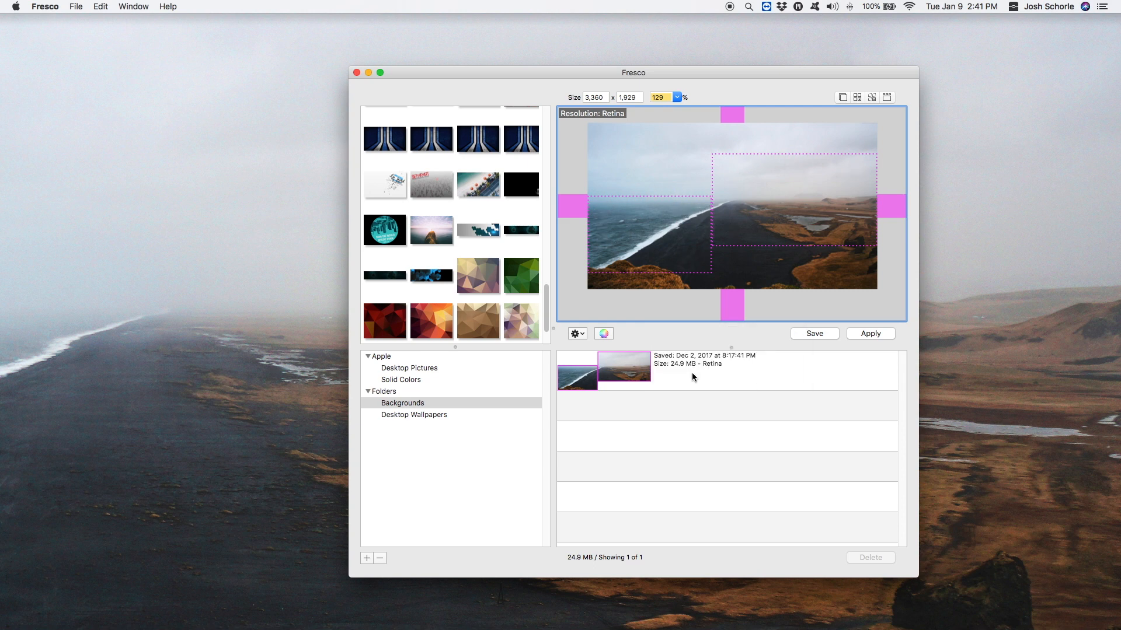
pyautogui.moveTo(470, 192)
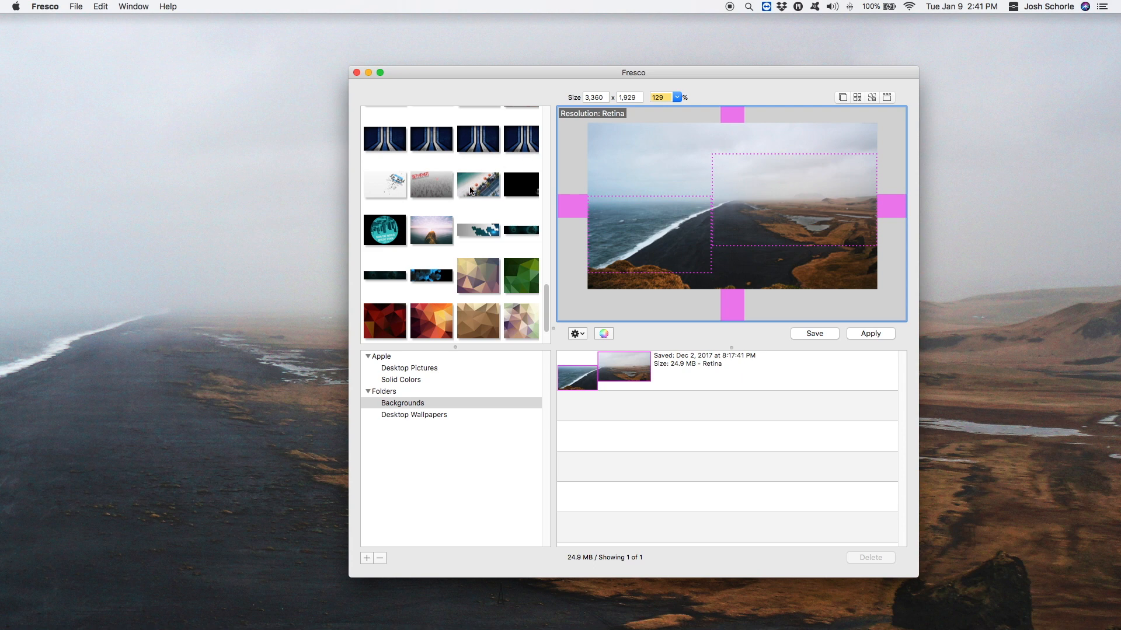
# - Load the aerial beach photo with orange umbrellas into the two-display preview
pyautogui.click(478, 185)
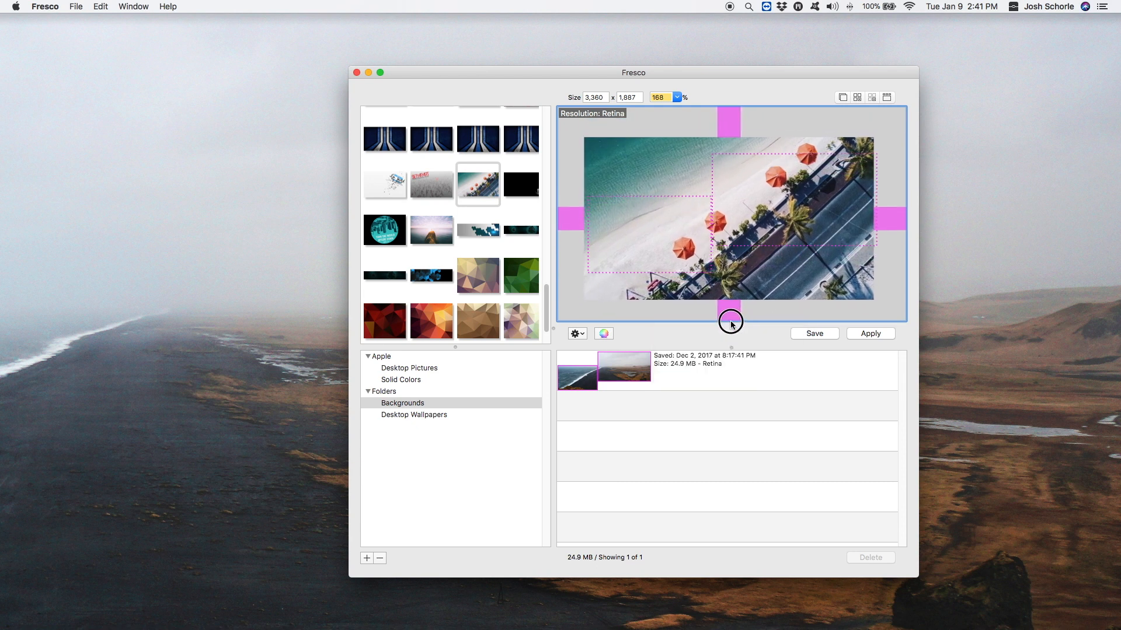
# - Enlarge the umbrella photo to about 174 percent and apply it across both monitors
pyautogui.click(658, 97)
pyautogui.write('174')
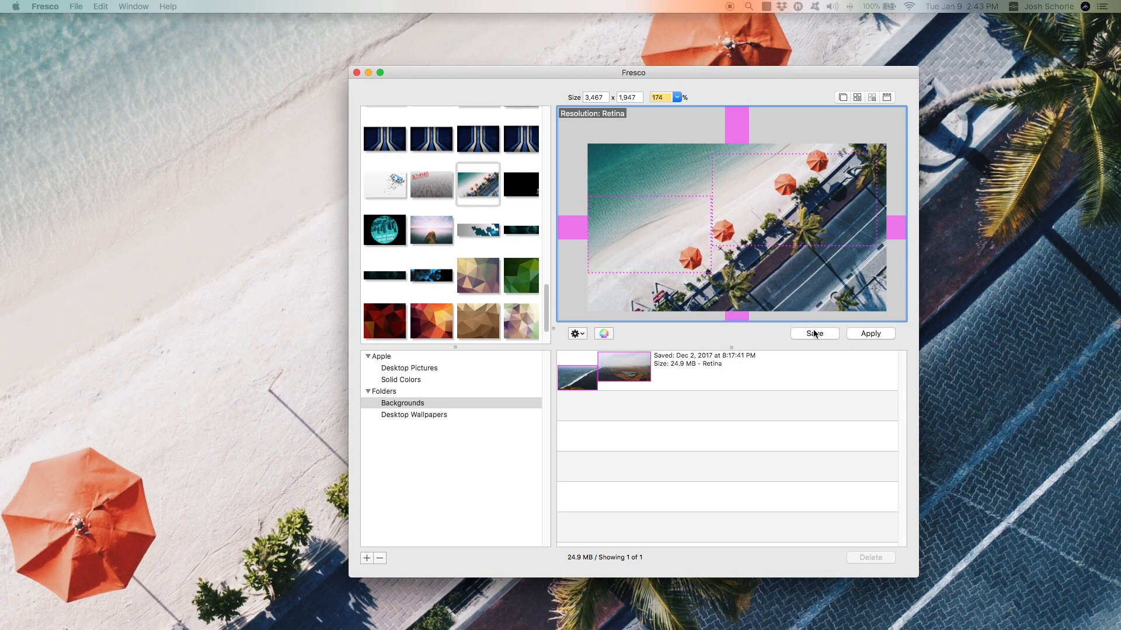
pyautogui.moveTo(814, 332)
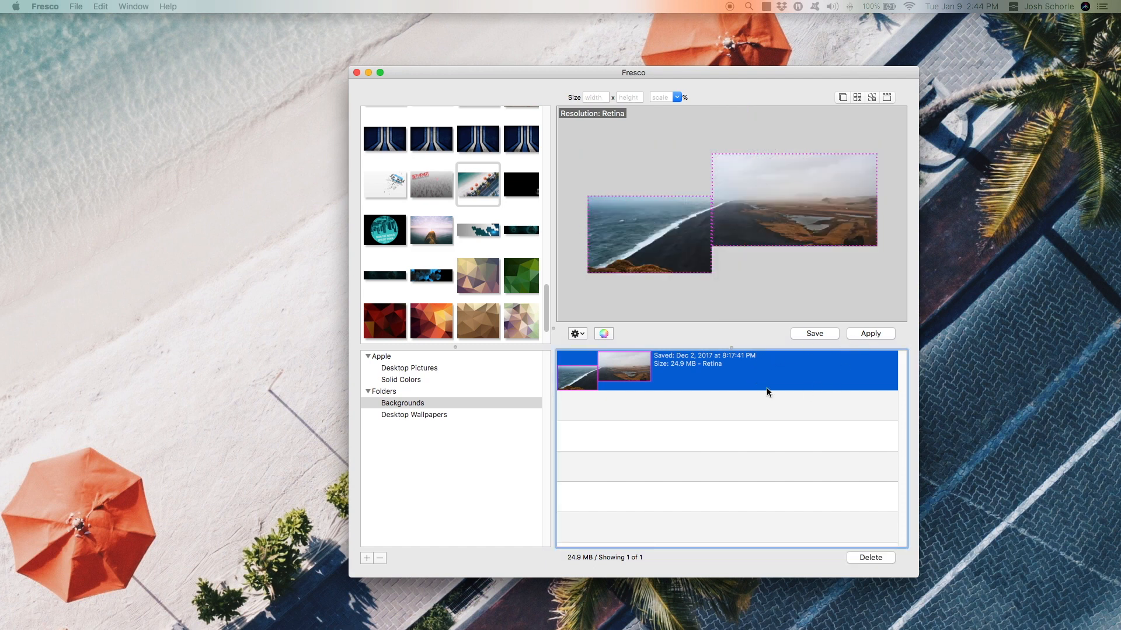
# - Apply the saved December 2 foggy black-beach panorama as the two-monitor wallpaper
pyautogui.click(870, 333)
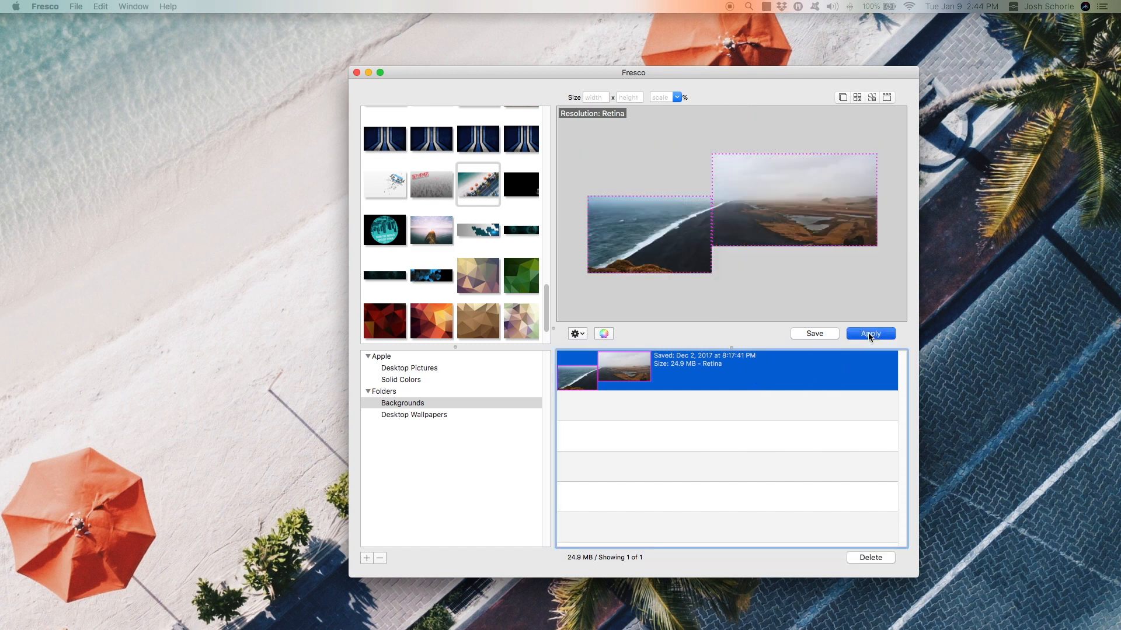
pyautogui.moveTo(870, 334)
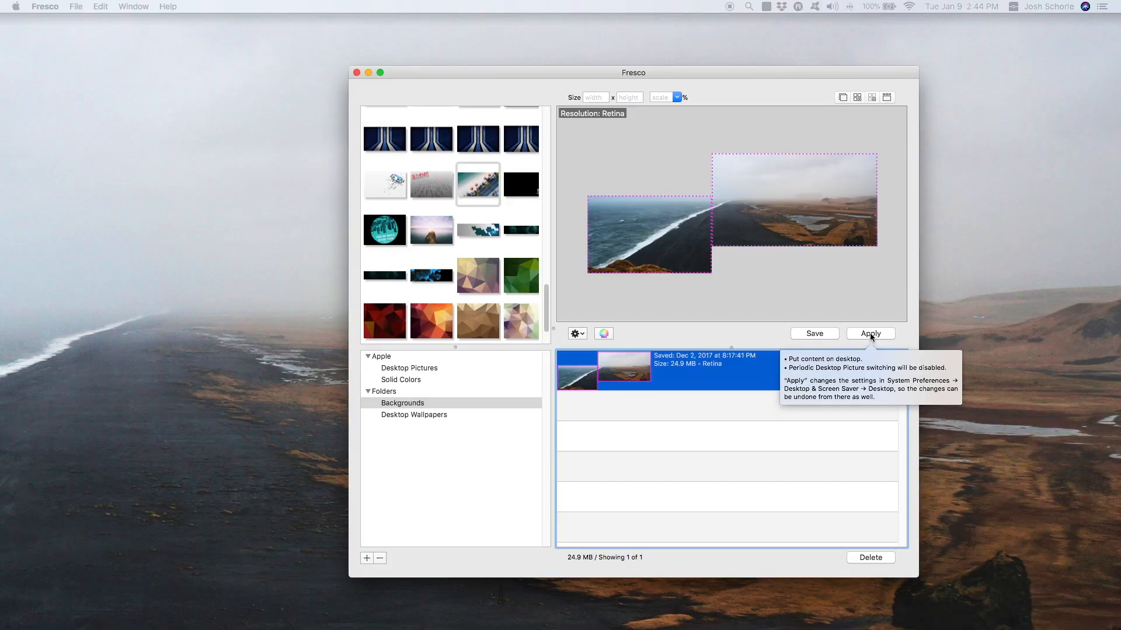
pyautogui.moveTo(243, 349)
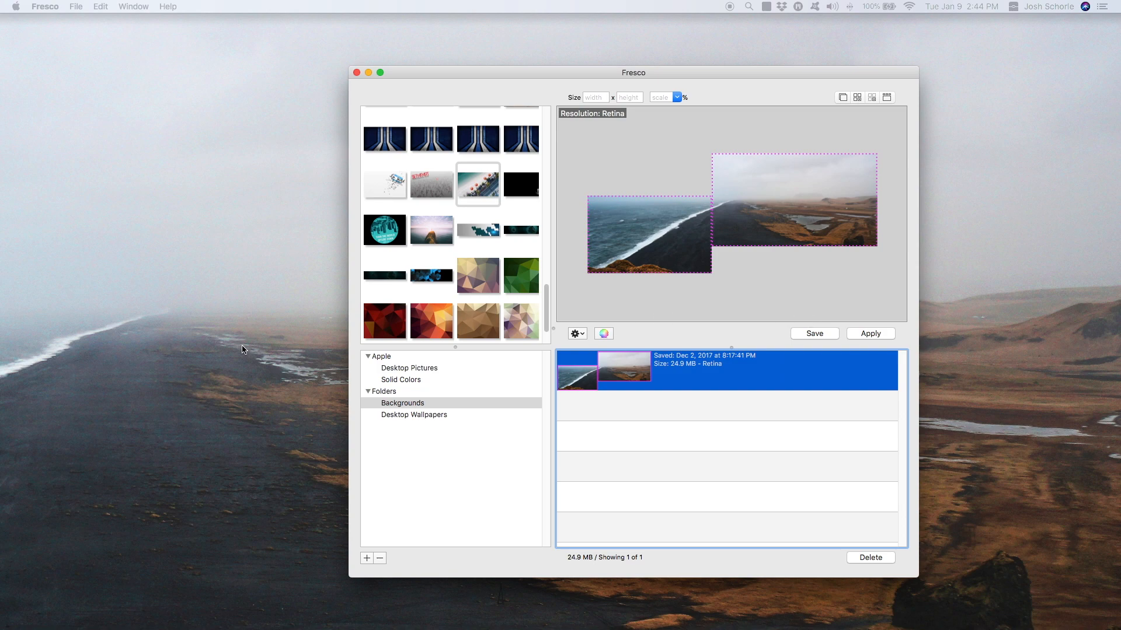
pyautogui.moveTo(130, 446)
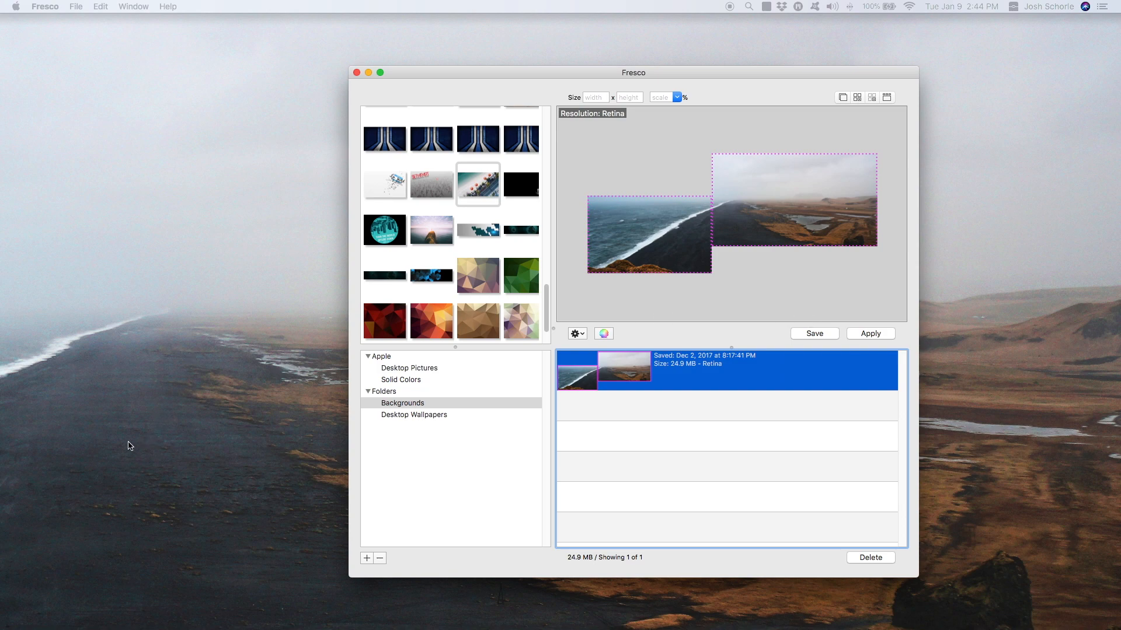